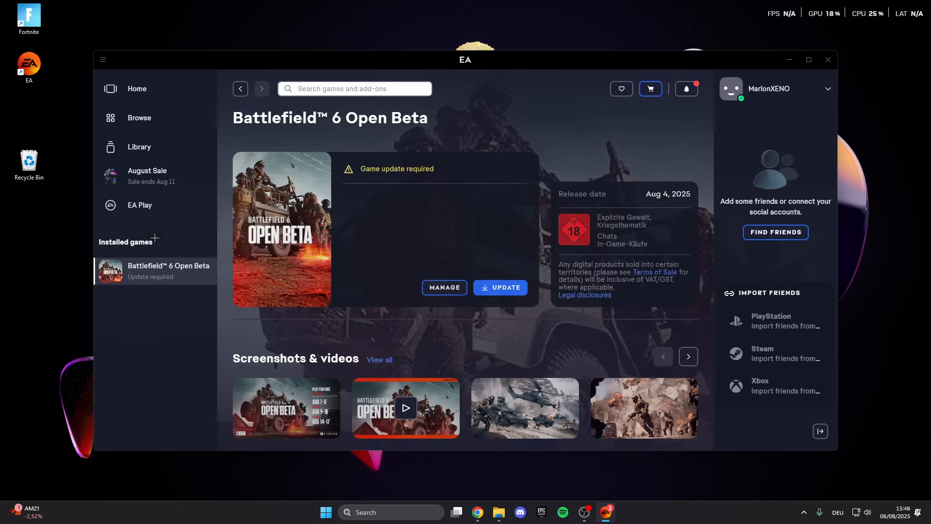
Check the game's repair options and the EA app's in-game overlay setting, then close EA.
{"action": "left_click", "coordinate": [445, 288]}
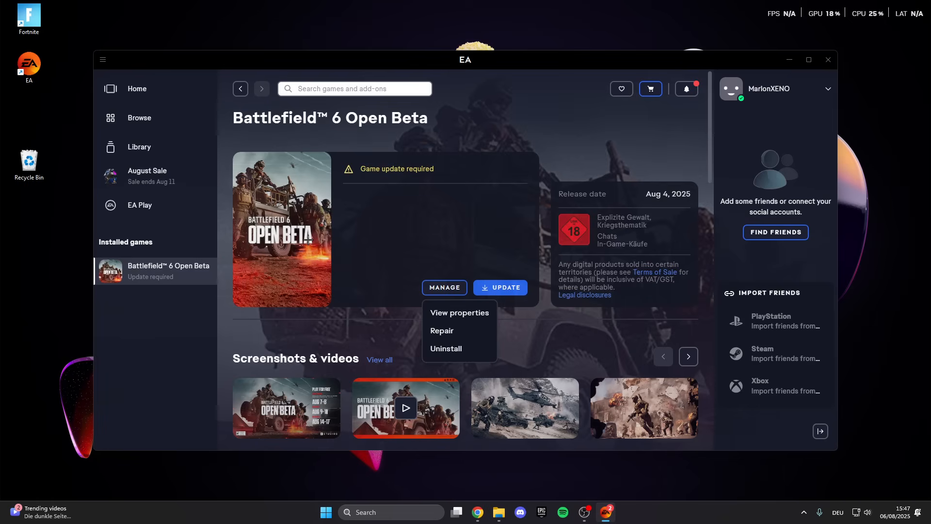
{"action": "left_click", "coordinate": [459, 312]}
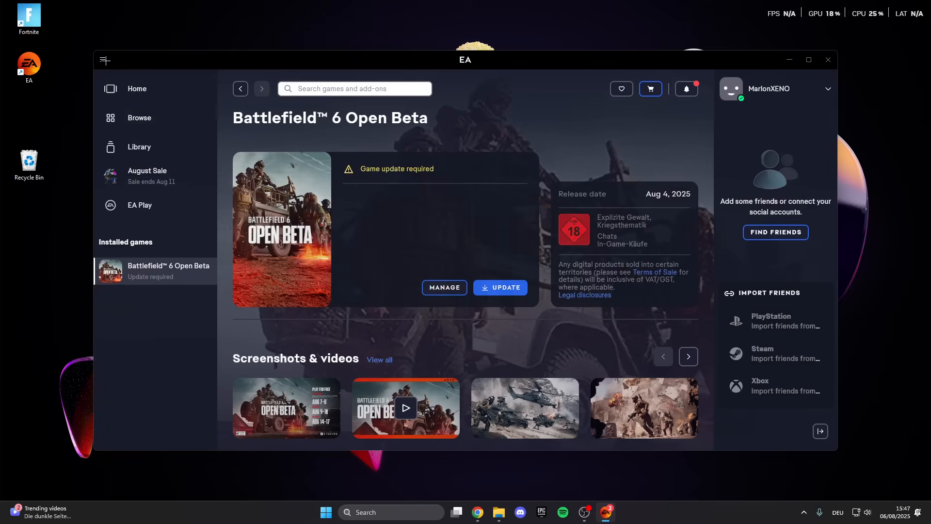
{"action": "left_click", "coordinate": [105, 59]}
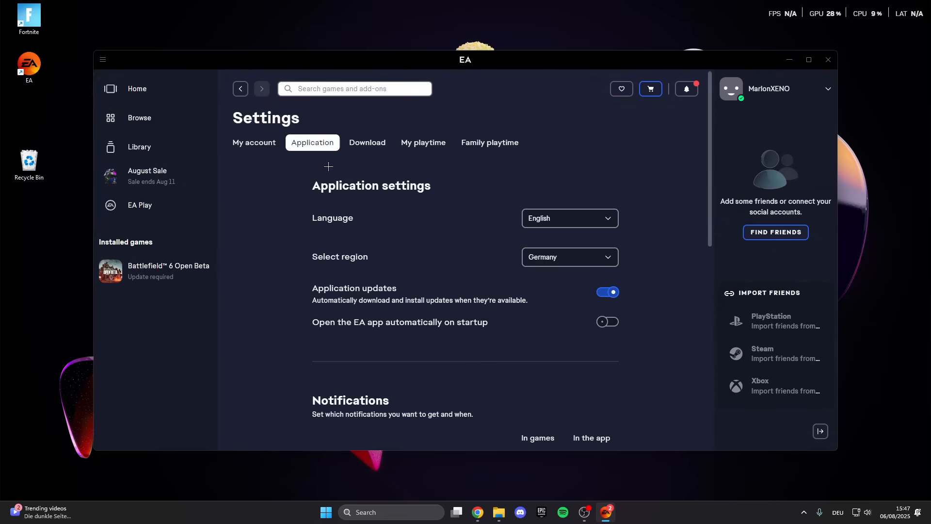
{"action": "scroll", "scroll_direction": "down", "scroll_amount": 3}
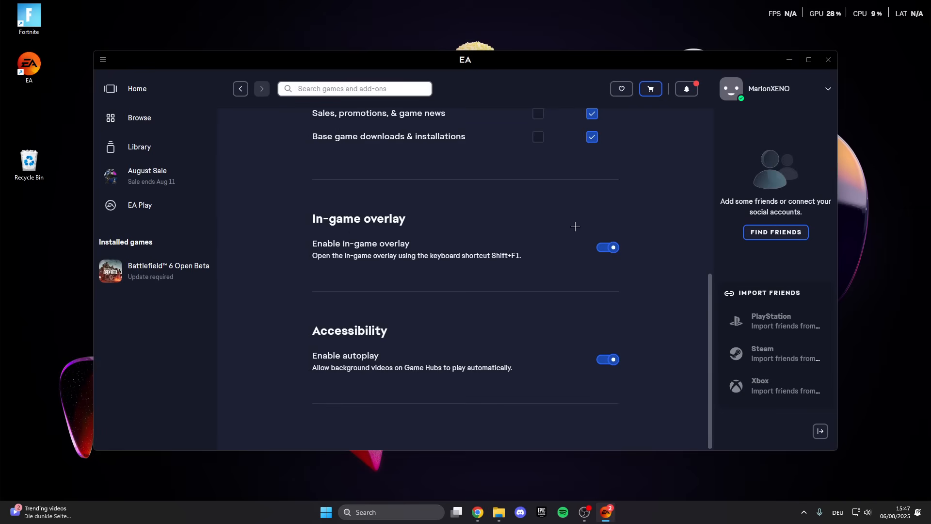
{"action": "mouse_move", "coordinate": [489, 296]}
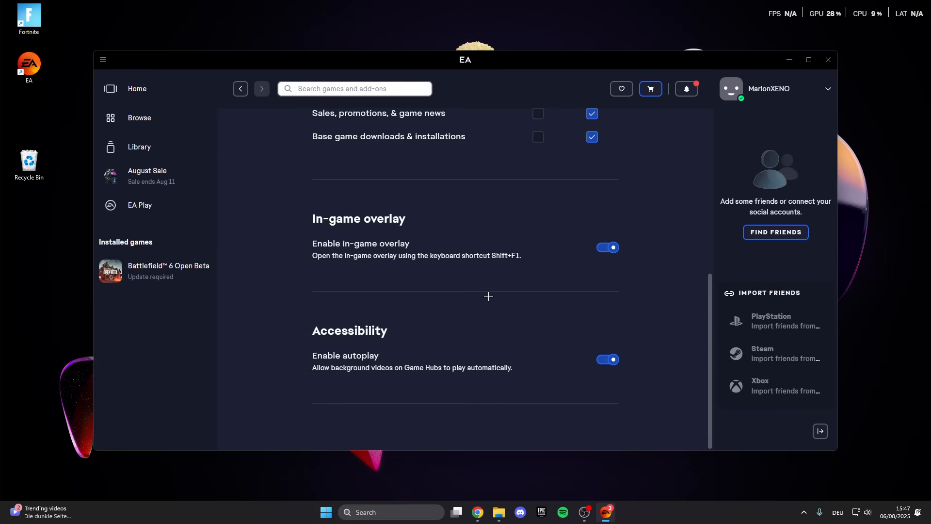
{"action": "scroll", "scroll_direction": "up", "scroll_amount": 3}
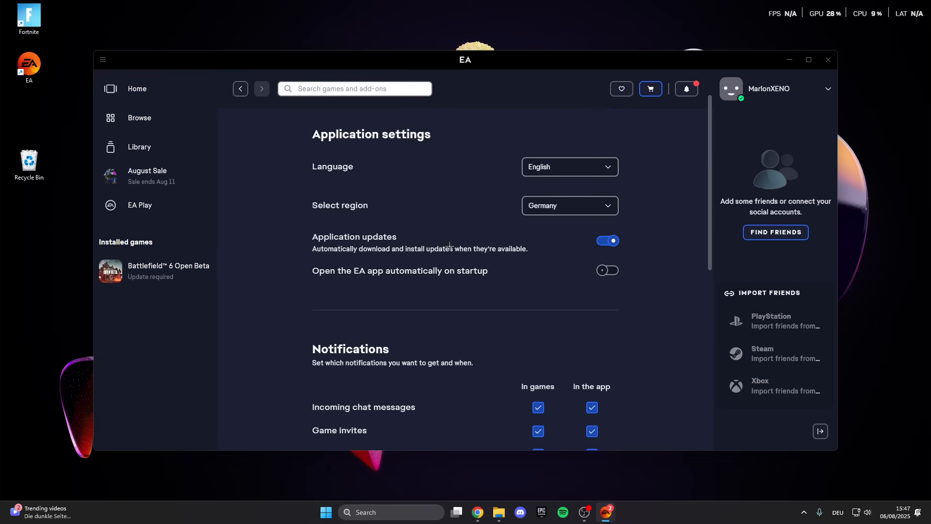
{"action": "left_click", "coordinate": [828, 59]}
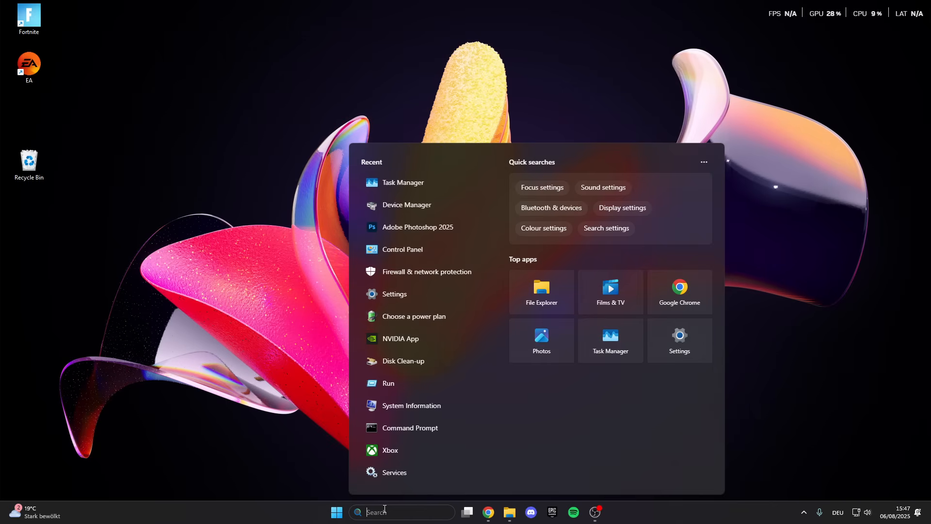
Search Start for 'ea' and open the EA shortcut's file location.
{"action": "type", "text": "ea"}
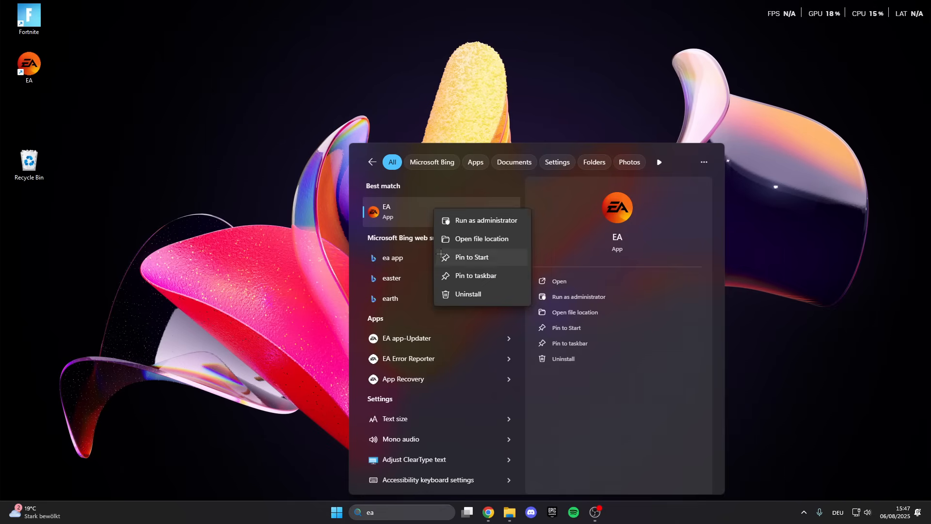
{"action": "mouse_move", "coordinate": [482, 238]}
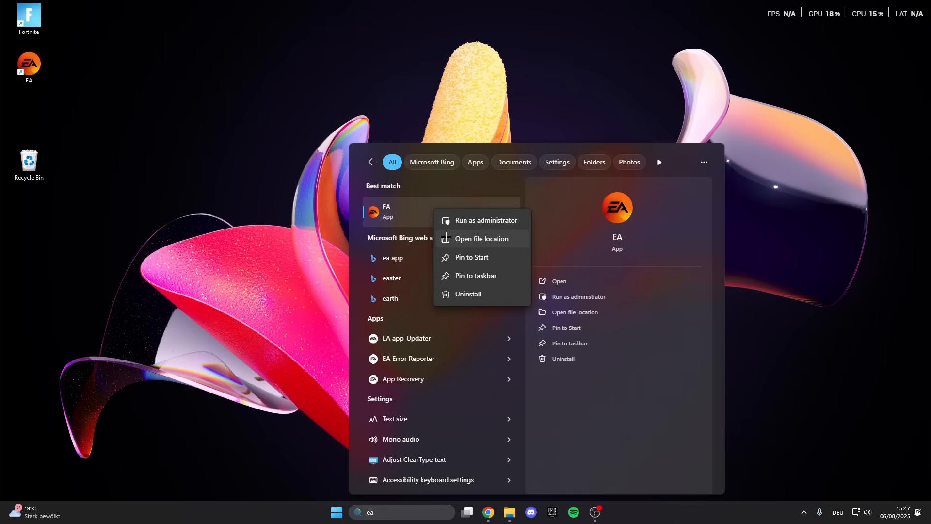
{"action": "left_click", "coordinate": [482, 238]}
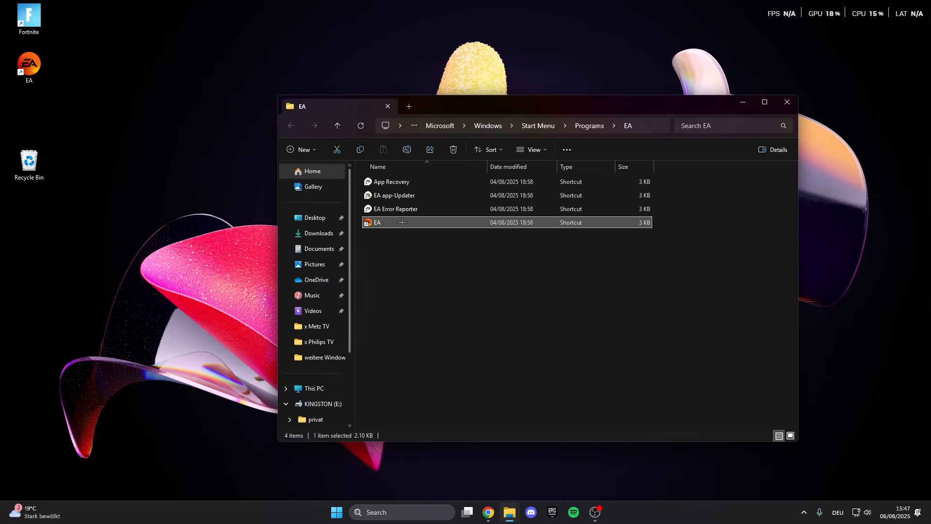
In EA shortcut Properties, enable Windows 8 compatibility, disable full-screen optimisations, run as administrator.
{"action": "right_click", "coordinate": [377, 222]}
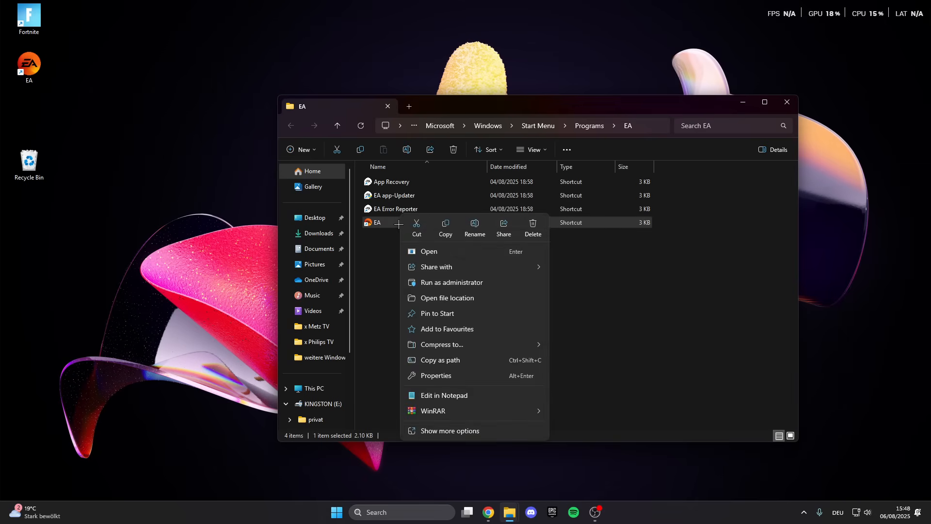
{"action": "left_click", "coordinate": [449, 430]}
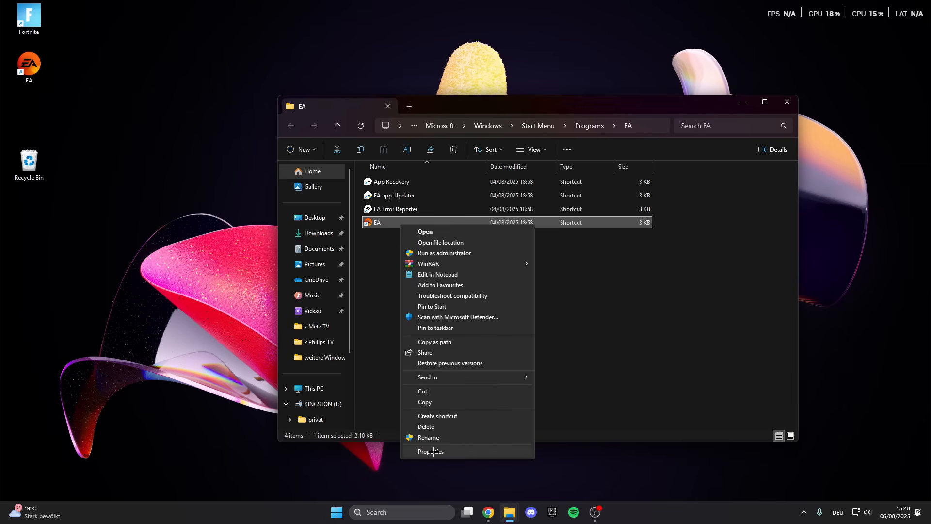
{"action": "left_click", "coordinate": [432, 452]}
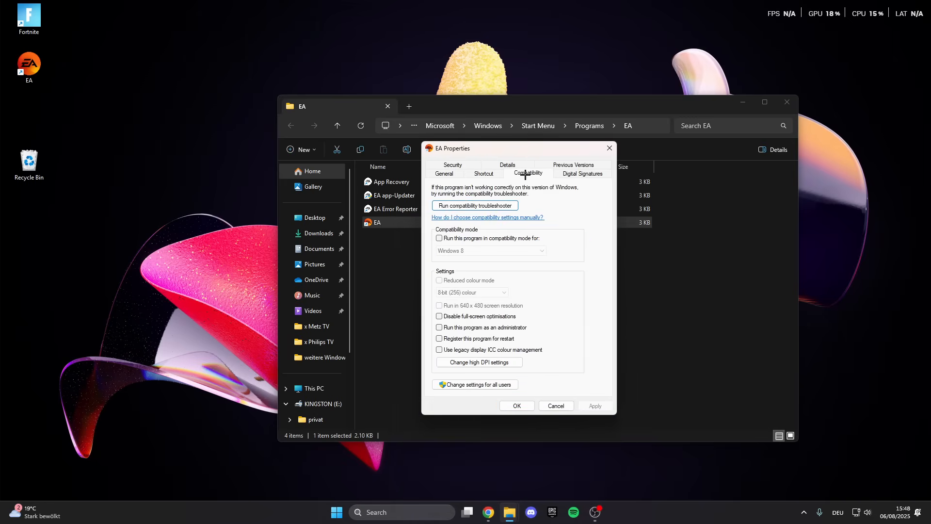
{"action": "left_click", "coordinate": [439, 238]}
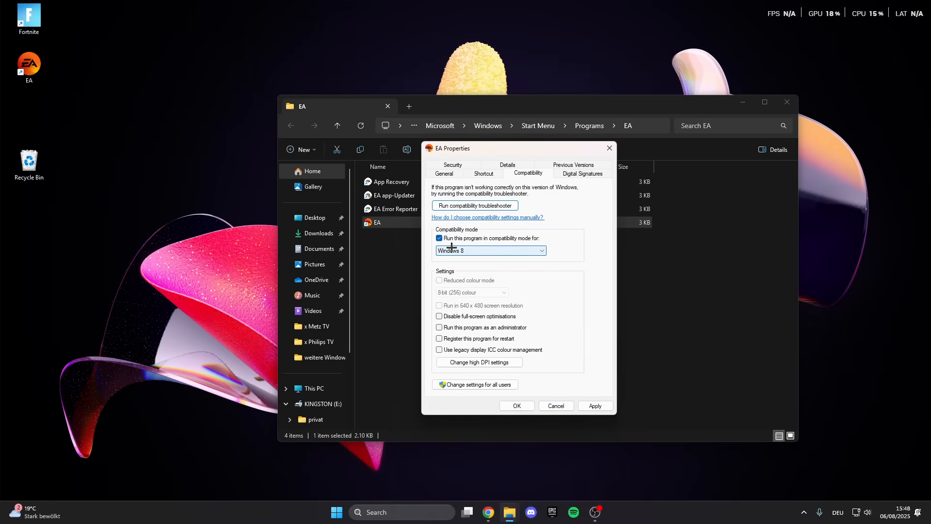
{"action": "left_click", "coordinate": [439, 315]}
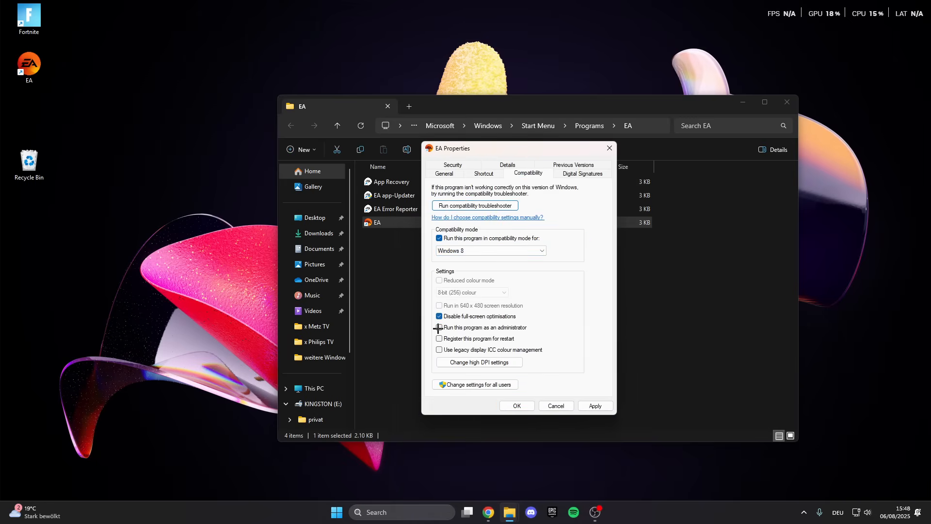
{"action": "left_click", "coordinate": [439, 327]}
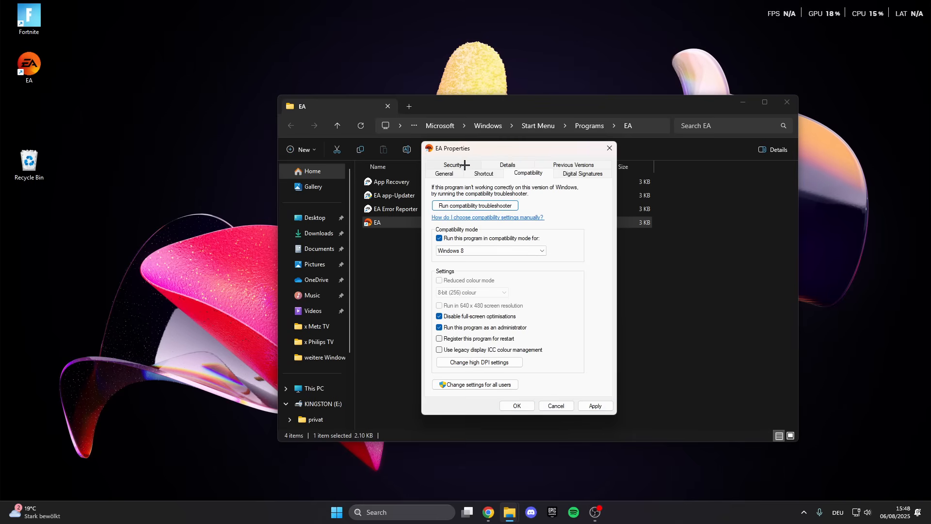
Give Administratoren full control in the shortcut's Security permissions and confirm EA Properties with OK.
{"action": "left_click", "coordinate": [453, 165]}
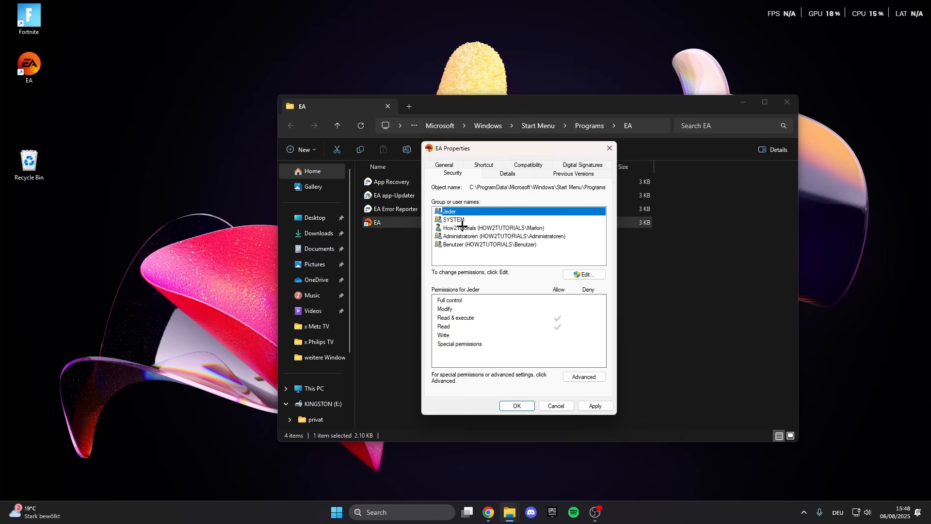
{"action": "left_click", "coordinate": [493, 227]}
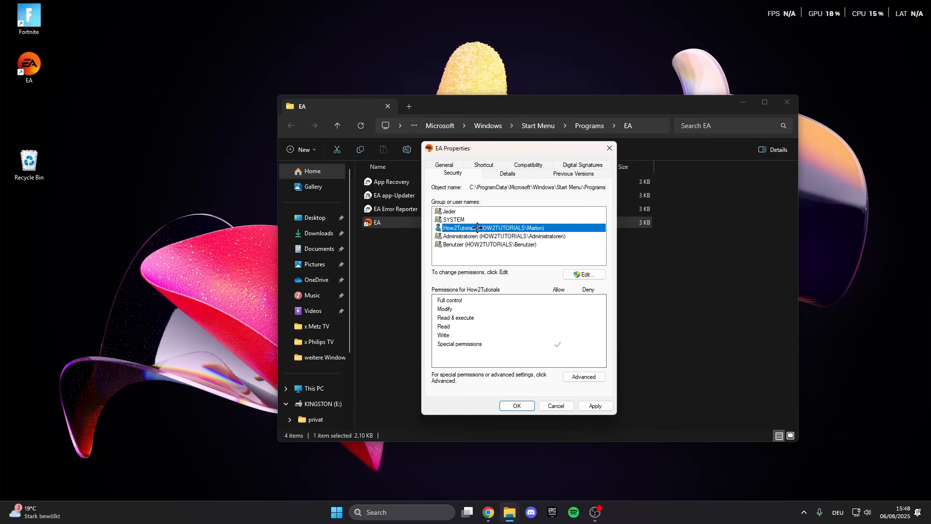
{"action": "left_click", "coordinate": [501, 236]}
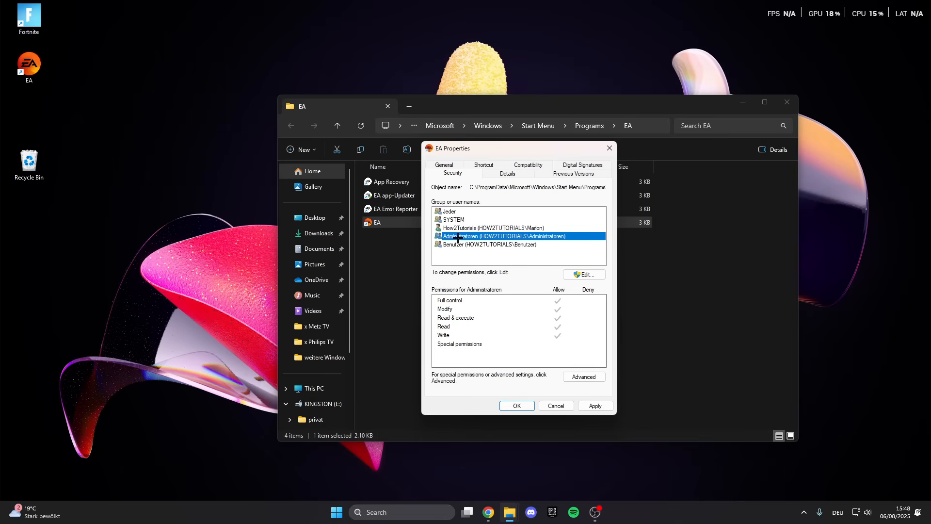
{"action": "mouse_move", "coordinate": [527, 248]}
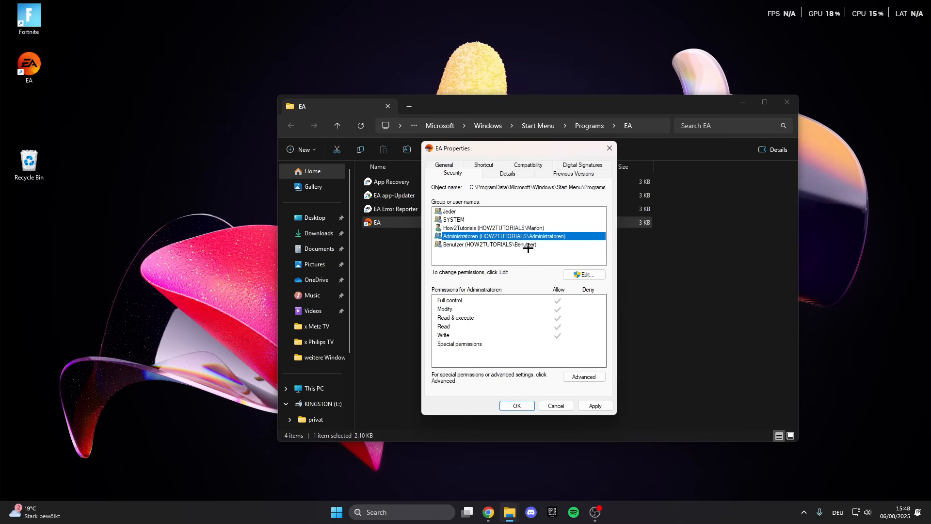
{"action": "left_click", "coordinate": [583, 275]}
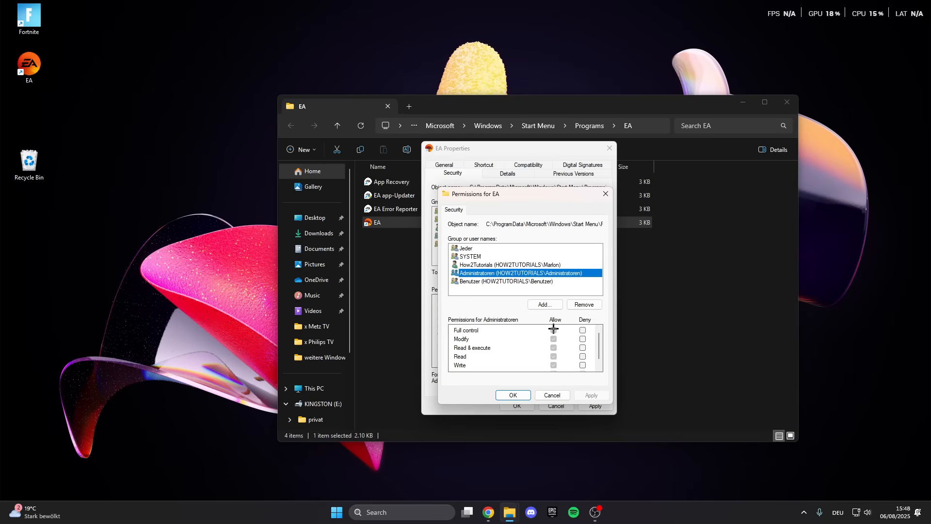
{"action": "scroll", "scroll_direction": "down", "scroll_amount": 3}
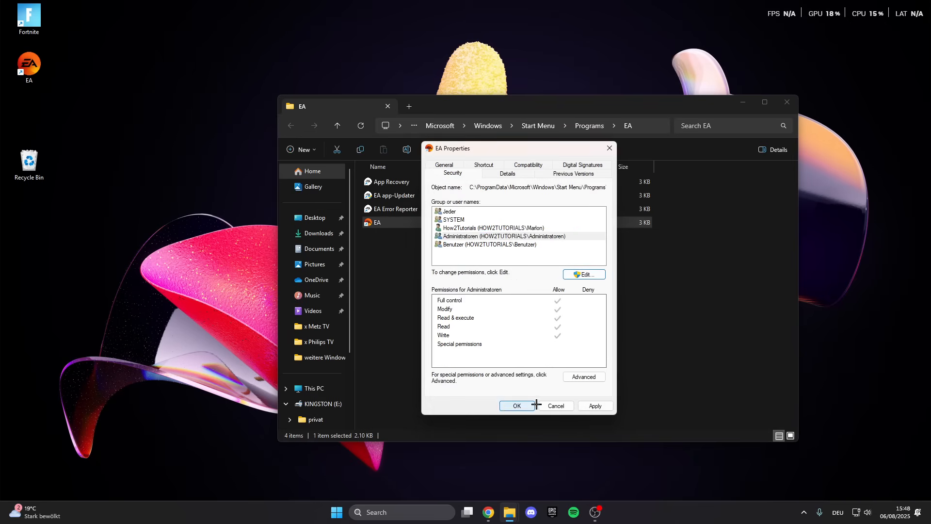
{"action": "left_click", "coordinate": [516, 406]}
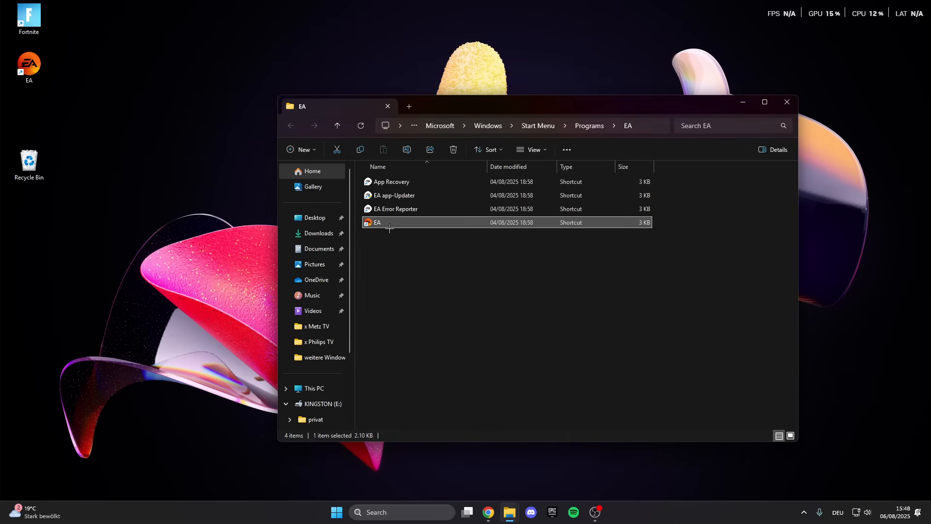
{"action": "mouse_move", "coordinate": [780, 70]}
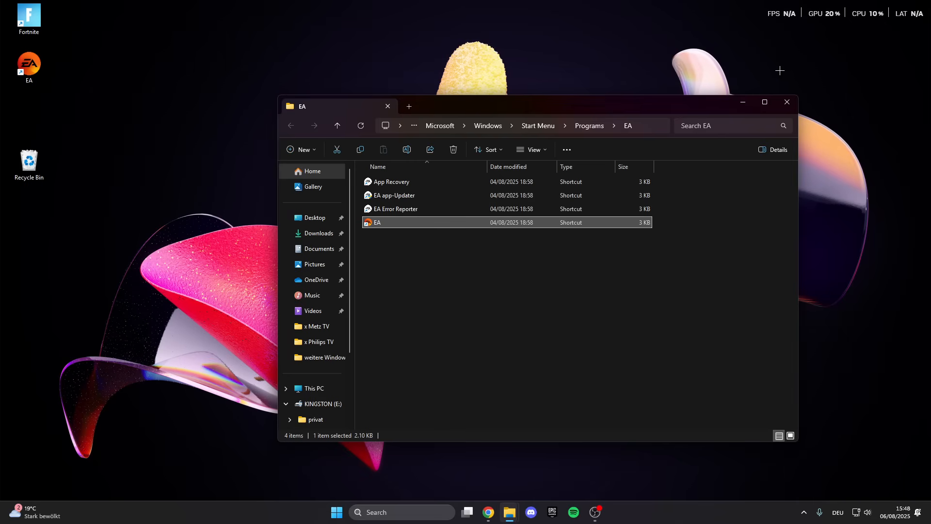
Close the File Explorer window showing the EA shortcut folder.
{"action": "left_click", "coordinate": [786, 102]}
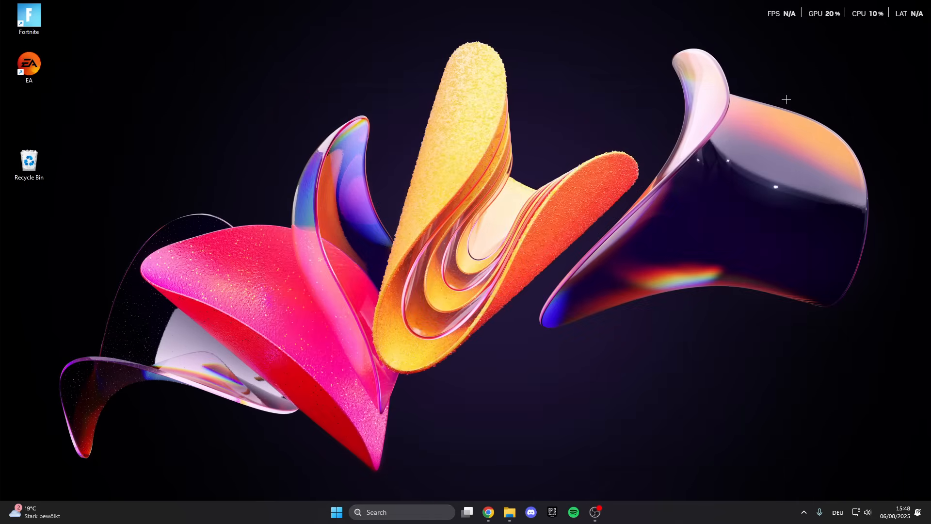